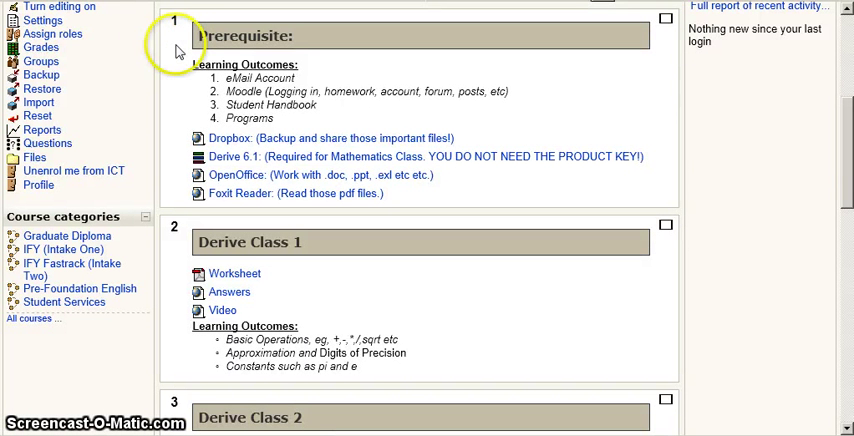
pyautogui.moveTo(270, 95)
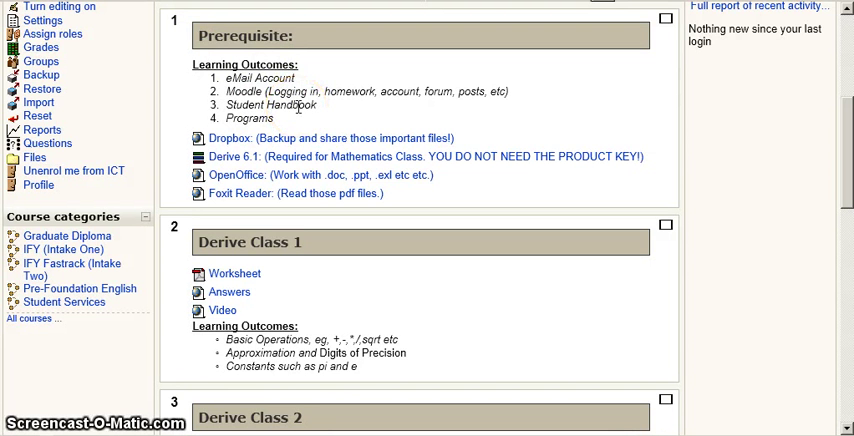
pyautogui.moveTo(467, 156)
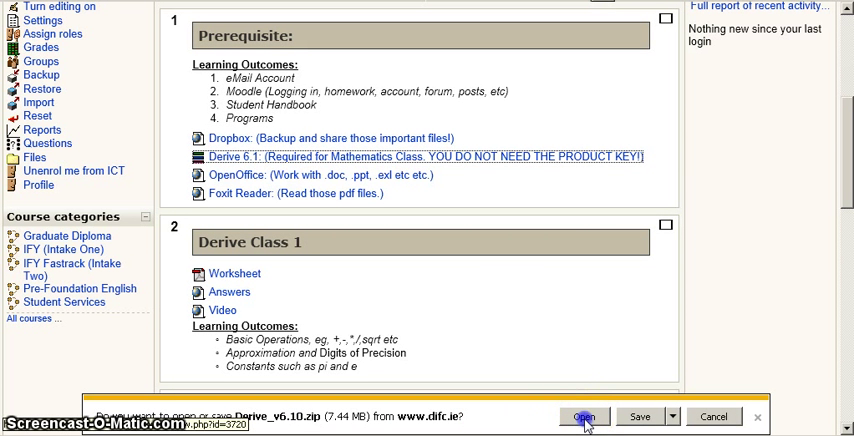
pyautogui.click(583, 417)
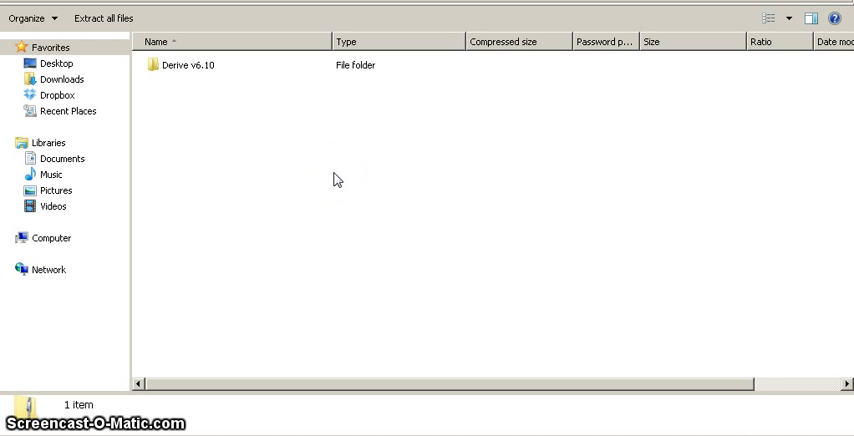
# Open the zip's Derive v6.10 folder and run Derive 6.1 trialsetup, triggering the extract warning
pyautogui.click(313, 177)
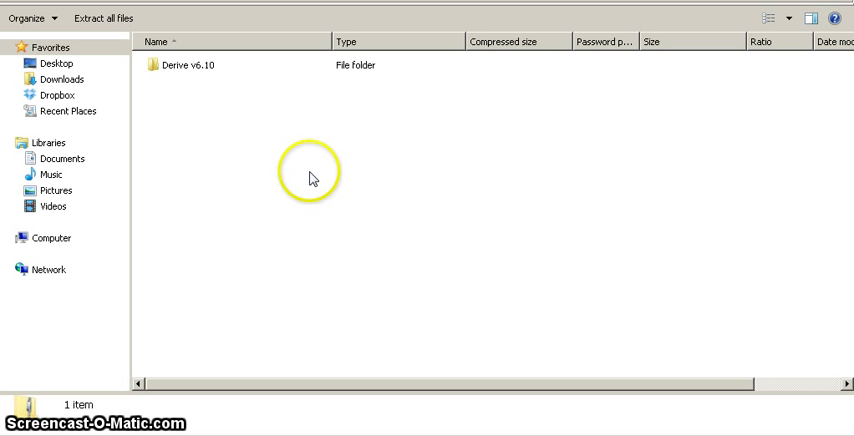
pyautogui.moveTo(221, 129)
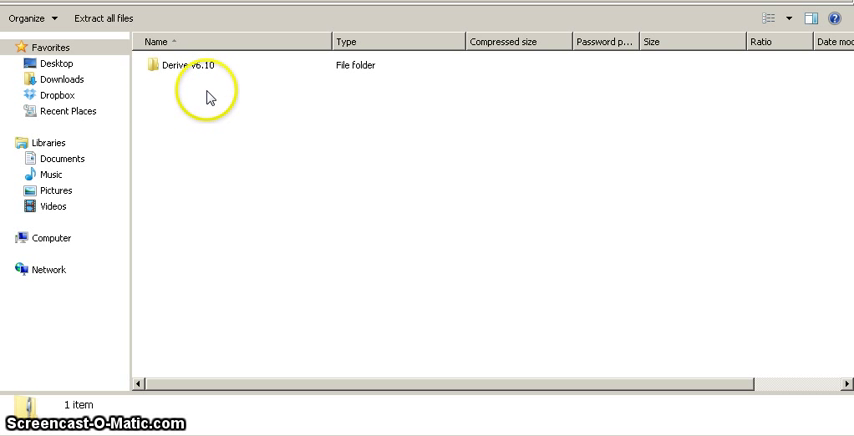
pyautogui.moveTo(205, 89)
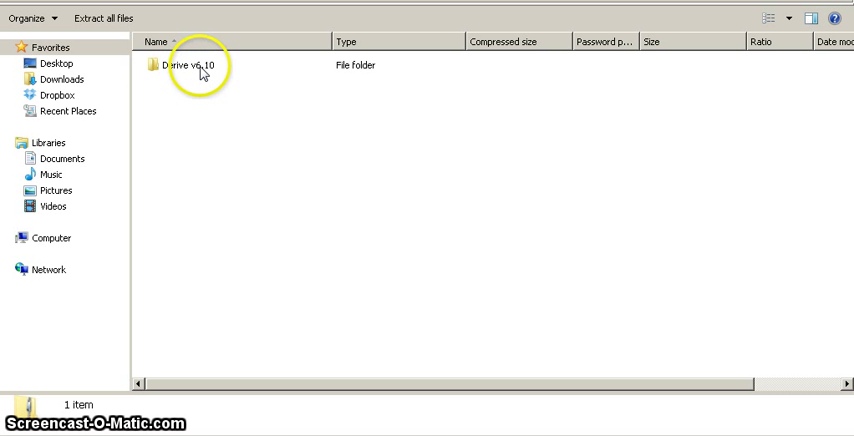
pyautogui.click(197, 66)
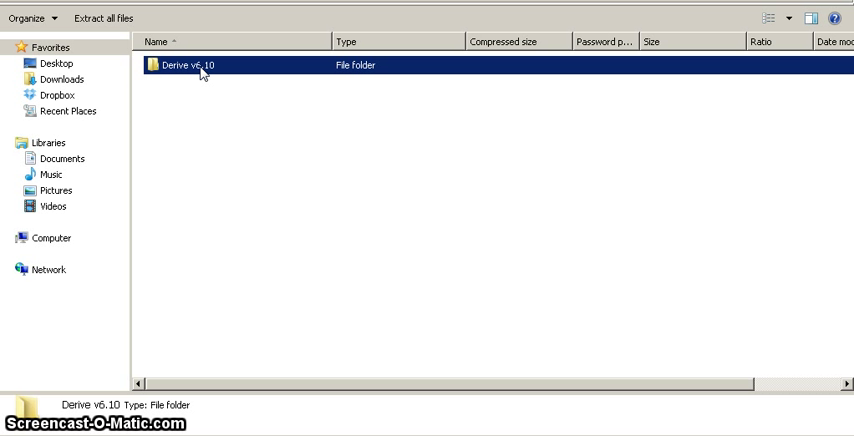
pyautogui.doubleClick(195, 66)
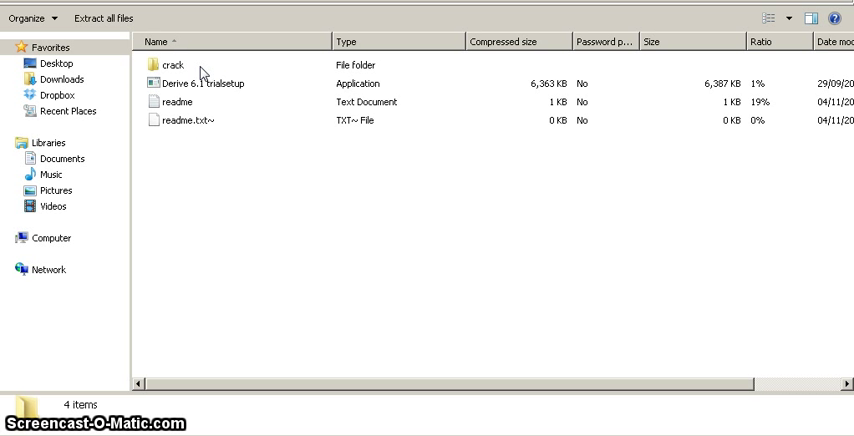
pyautogui.moveTo(243, 105)
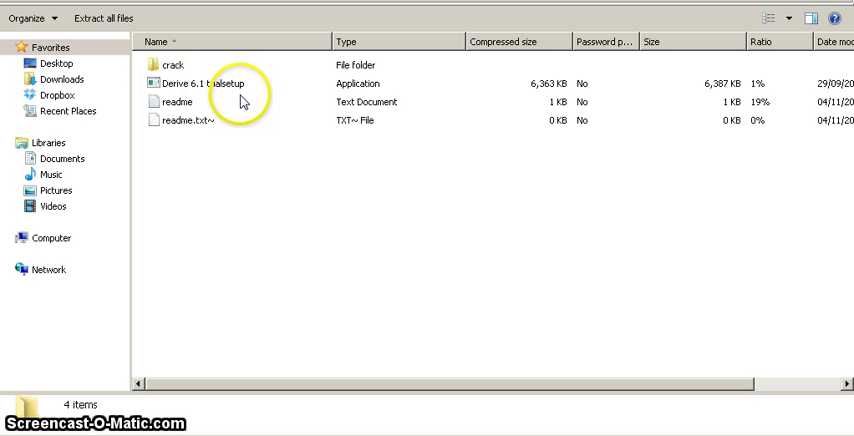
pyautogui.click(230, 82)
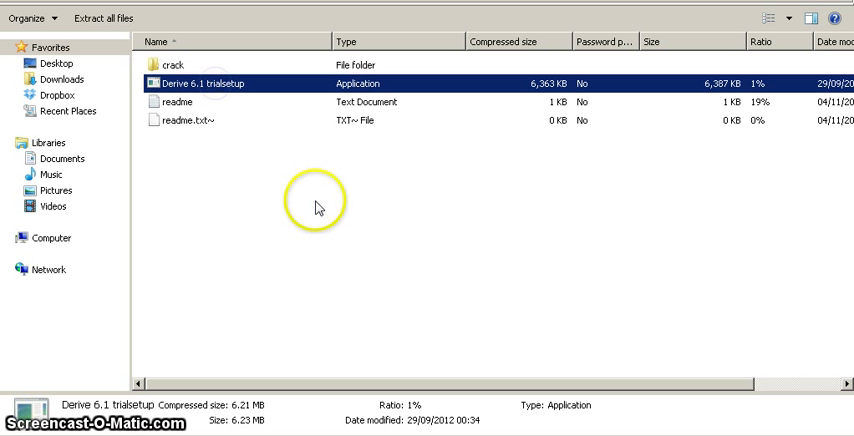
pyautogui.moveTo(278, 98)
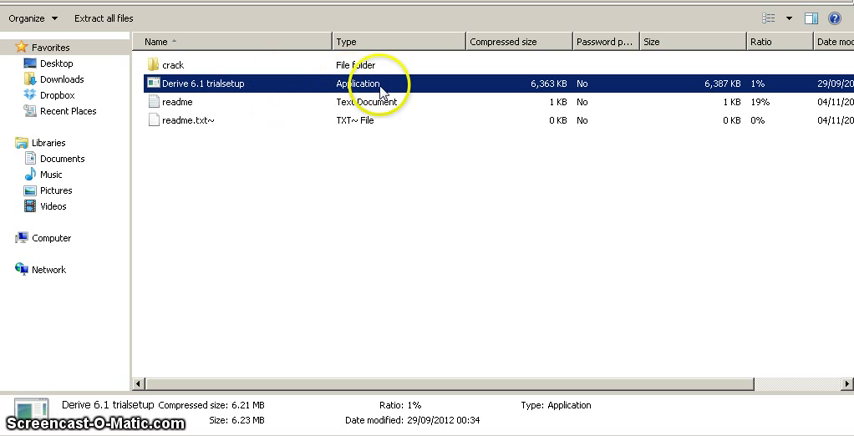
pyautogui.rightClick(375, 90)
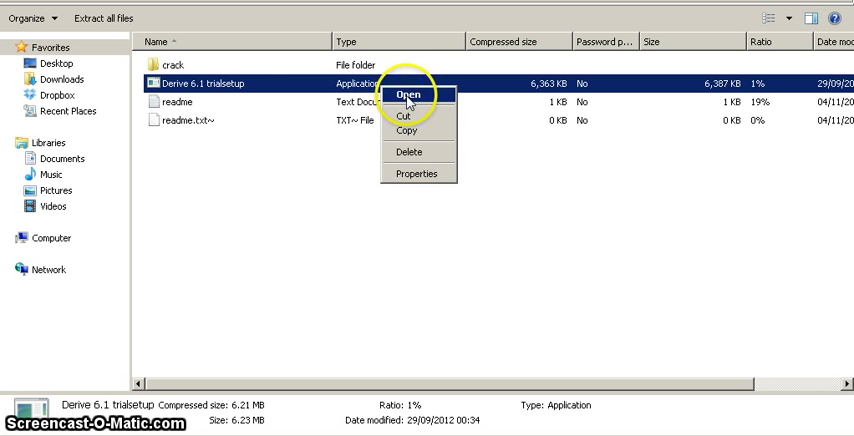
pyautogui.click(405, 90)
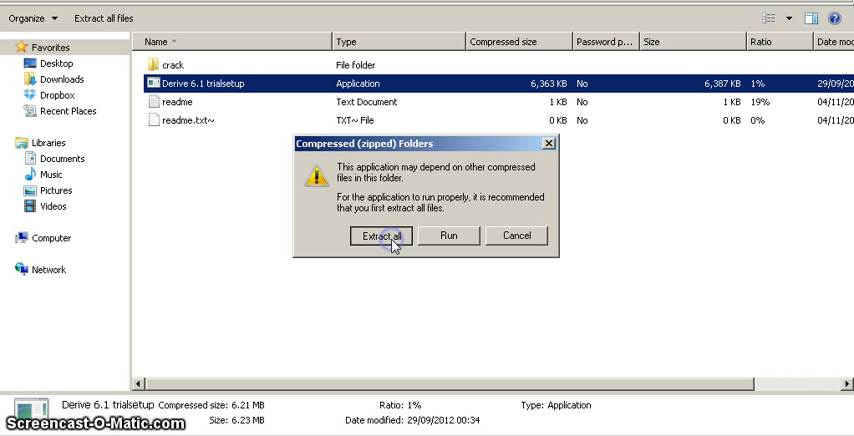
# Use Extract all to unpack the zip into Documents\Derive_v6.10
pyautogui.click(375, 235)
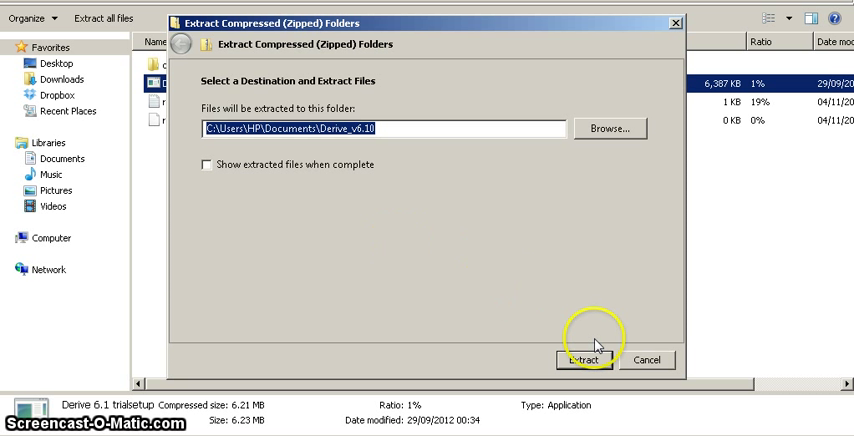
pyautogui.click(582, 360)
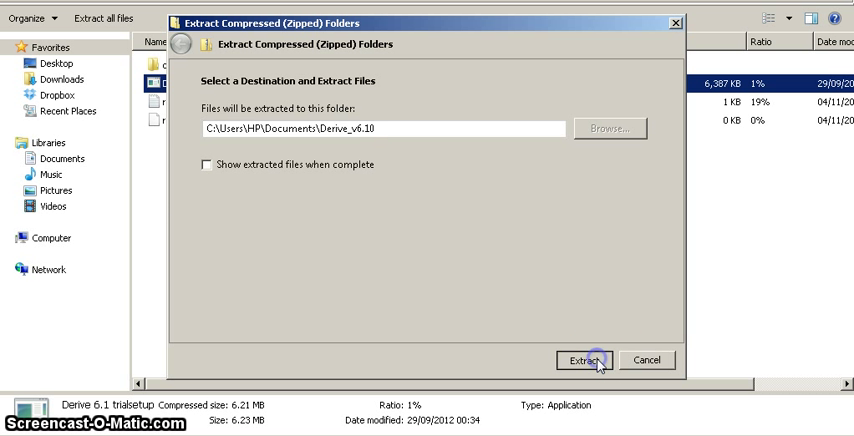
pyautogui.click(586, 360)
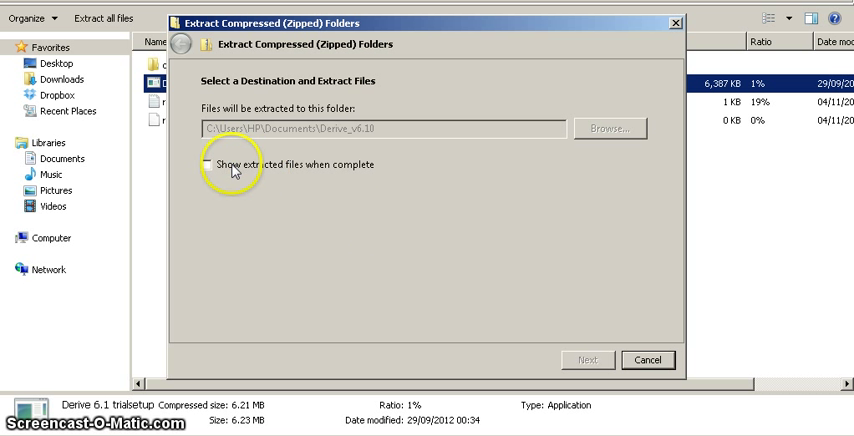
pyautogui.click(587, 359)
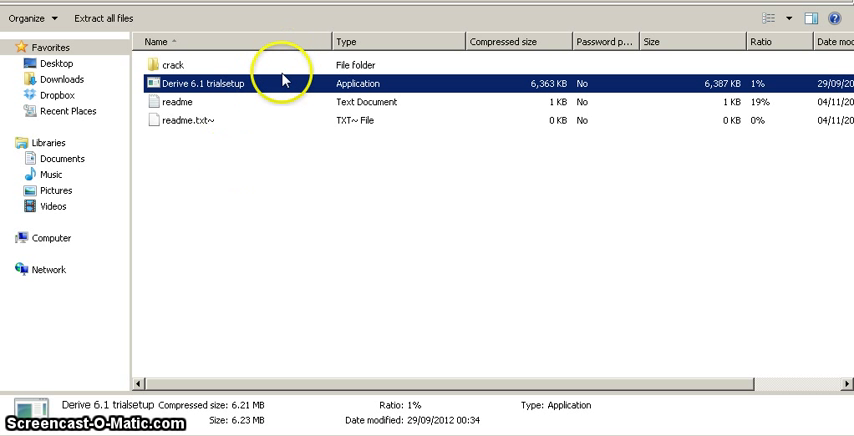
pyautogui.moveTo(288, 88)
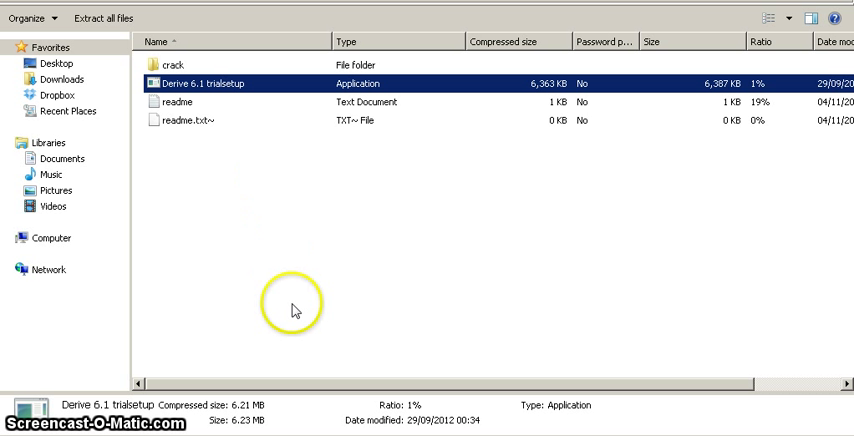
pyautogui.moveTo(128, 150)
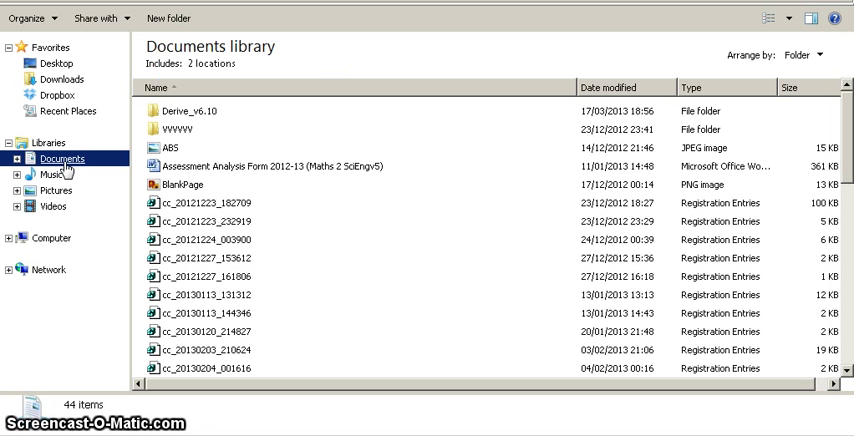
# Open Documents\Derive_v6.10\Derive v6.10 and start the Derive 6.1 trialsetup installer
pyautogui.click(190, 111)
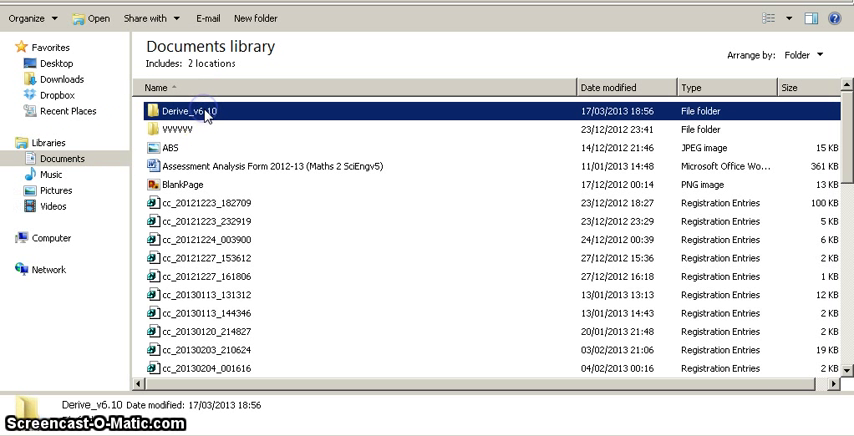
pyautogui.doubleClick(189, 110)
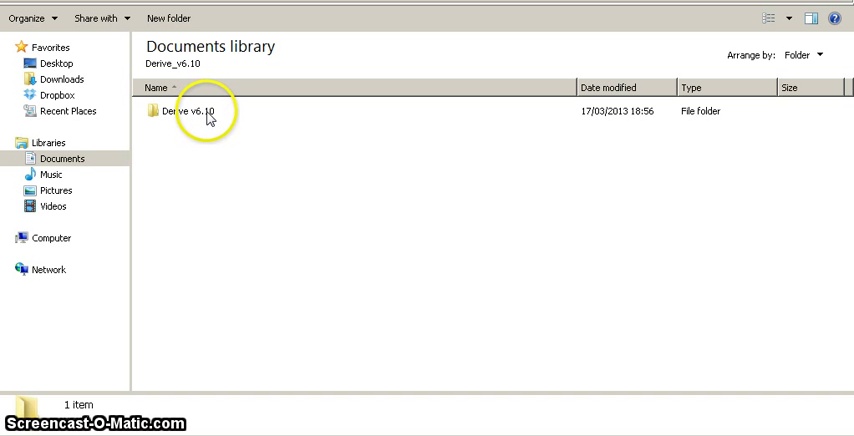
pyautogui.doubleClick(191, 110)
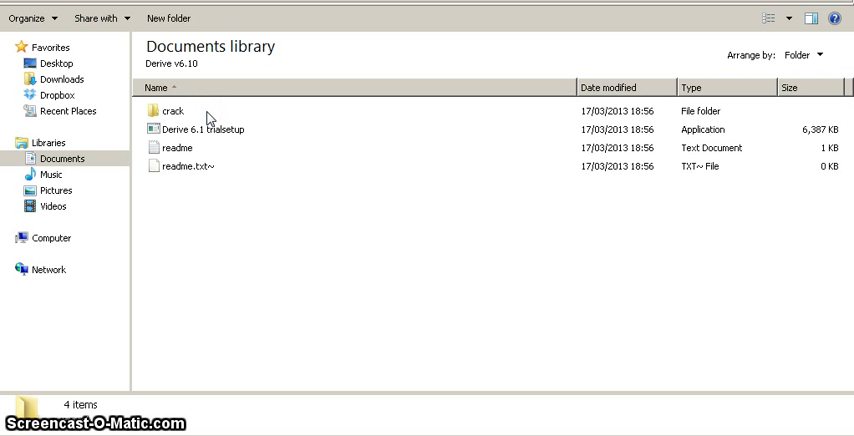
pyautogui.rightClick(200, 129)
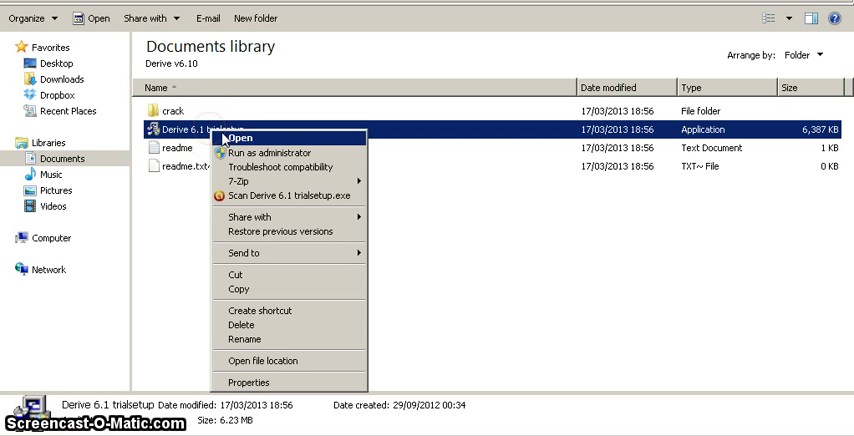
pyautogui.moveTo(245, 139)
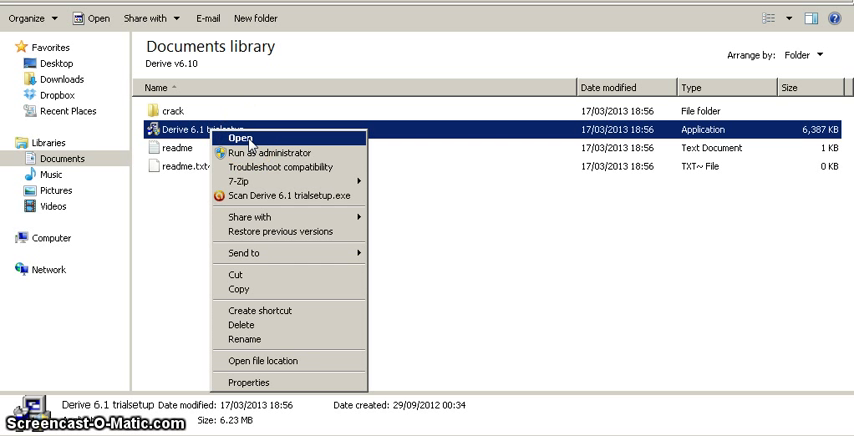
pyautogui.click(240, 138)
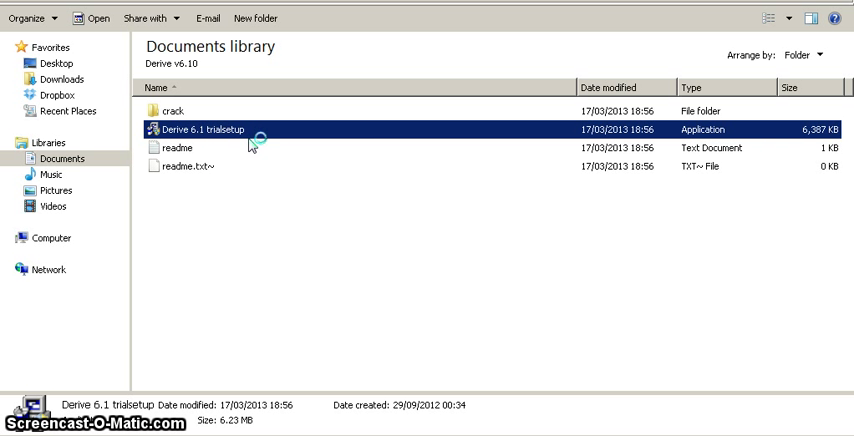
pyautogui.doubleClick(205, 130)
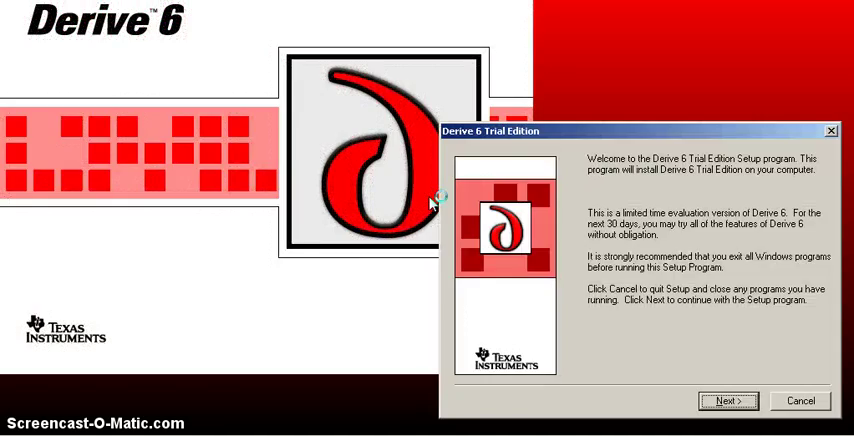
# Pass the welcome screen, confirm licensee name HP, and accept the licence agreement
pyautogui.click(730, 401)
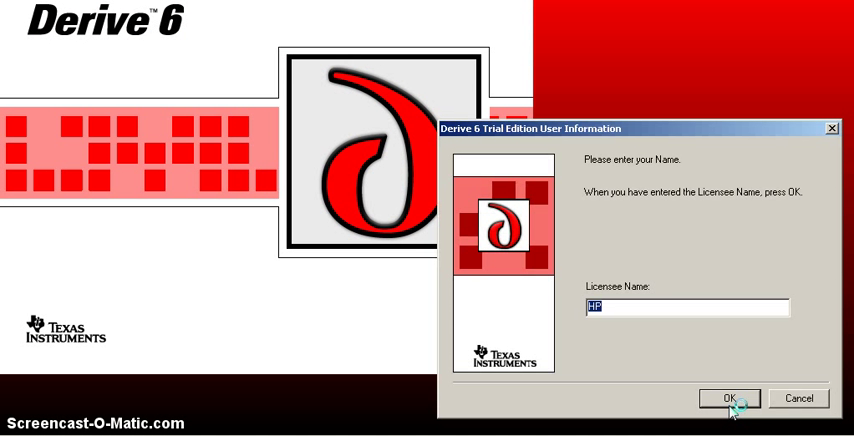
pyautogui.click(729, 395)
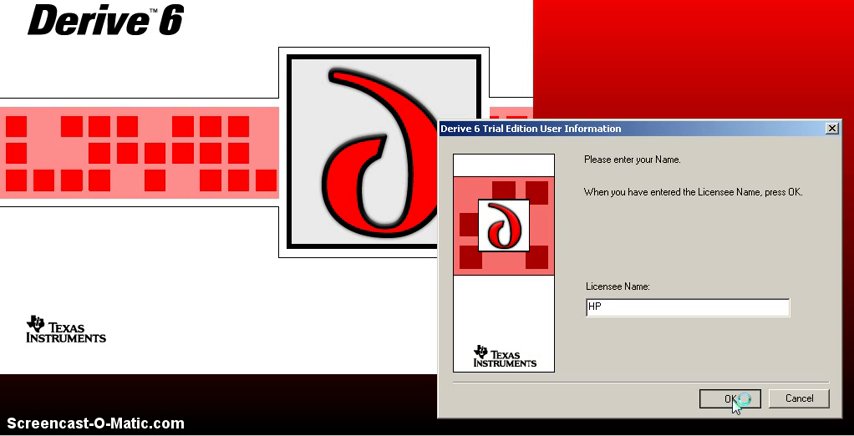
pyautogui.click(732, 397)
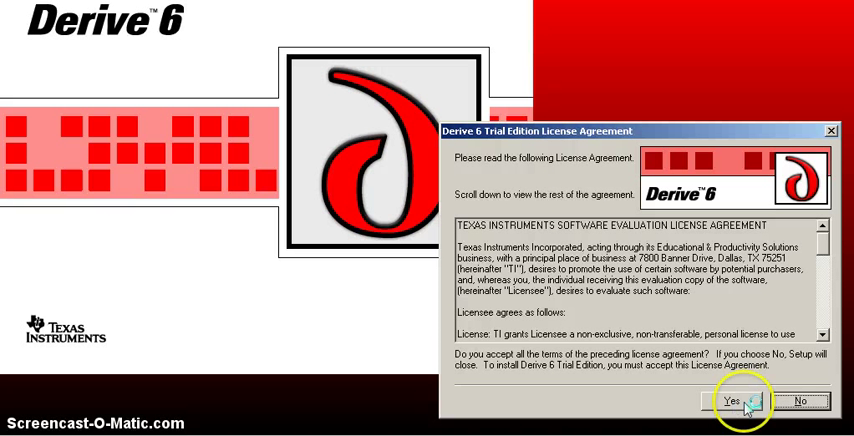
pyautogui.click(733, 402)
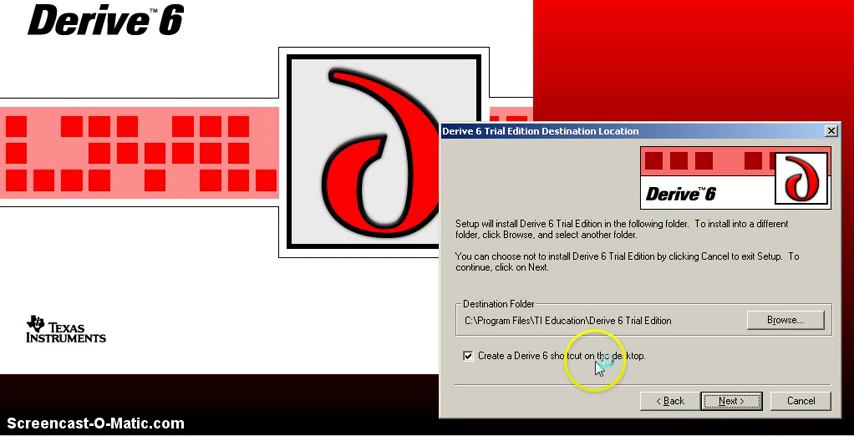
# Keep the default install folder and program group, then run the installation
pyautogui.click(730, 401)
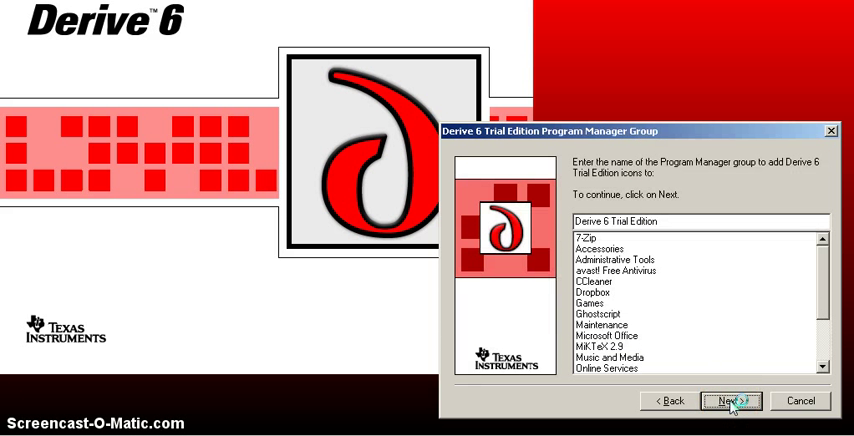
pyautogui.click(732, 400)
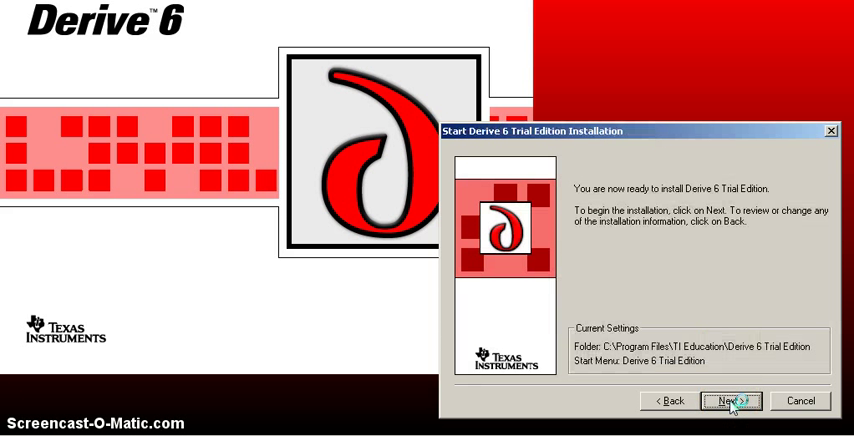
pyautogui.click(729, 399)
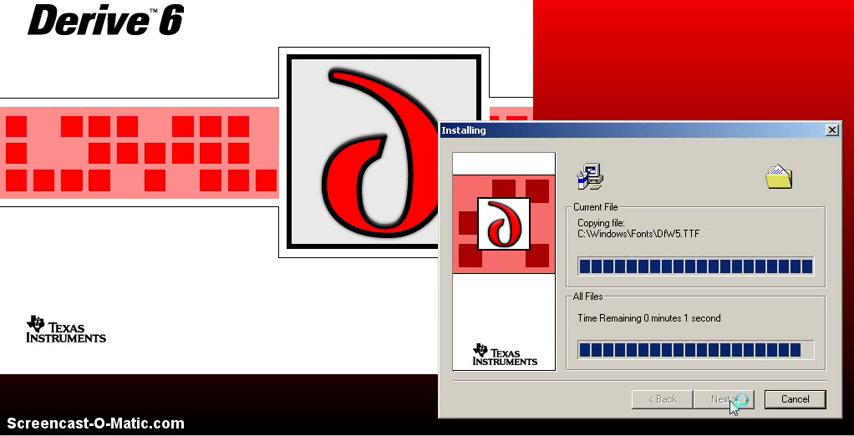
pyautogui.click(726, 399)
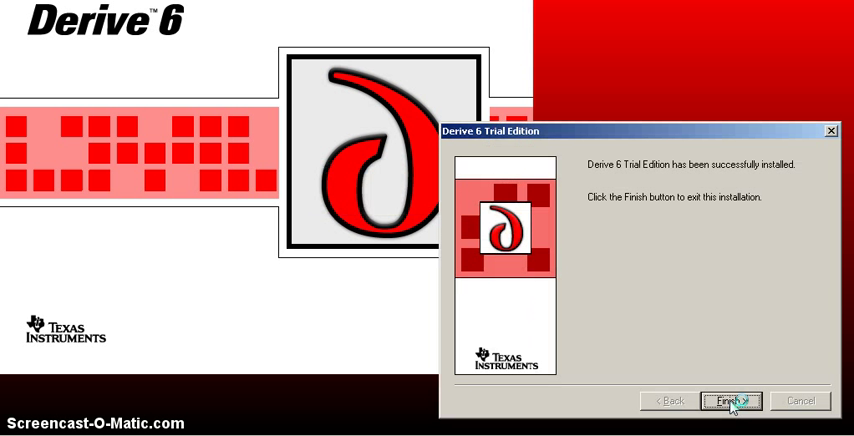
# Finish the Derive 6 setup and cancel the restart prompt
pyautogui.click(734, 401)
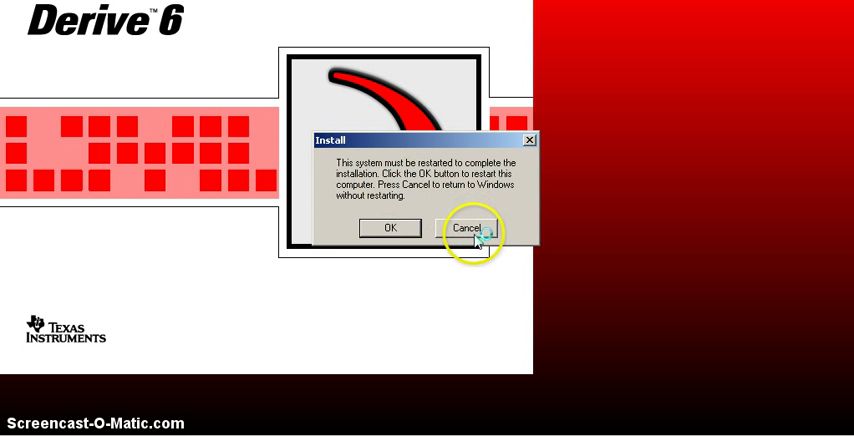
pyautogui.click(474, 228)
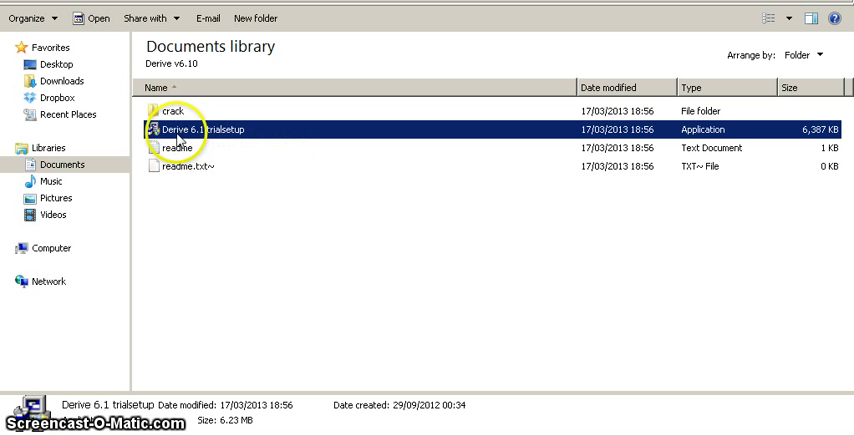
pyautogui.moveTo(185, 120)
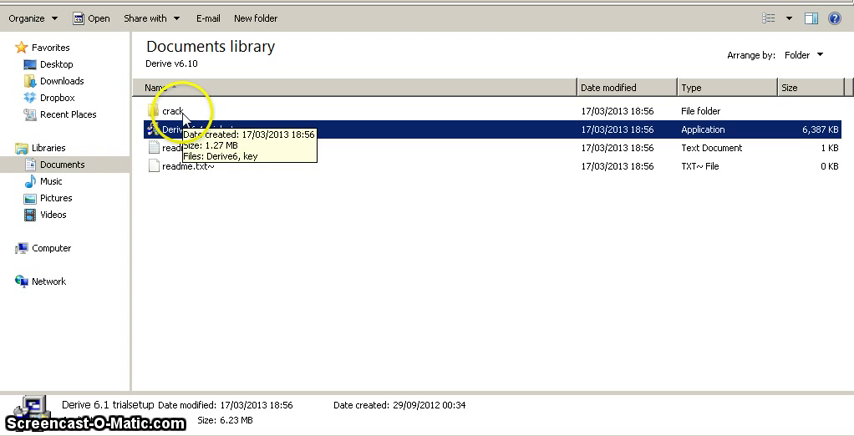
# Open the crack folder and copy the Derive6 application
pyautogui.doubleClick(162, 110)
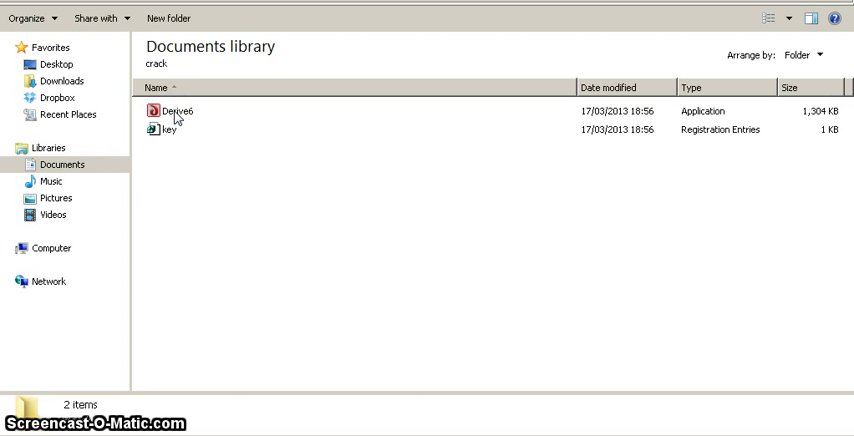
pyautogui.click(176, 111)
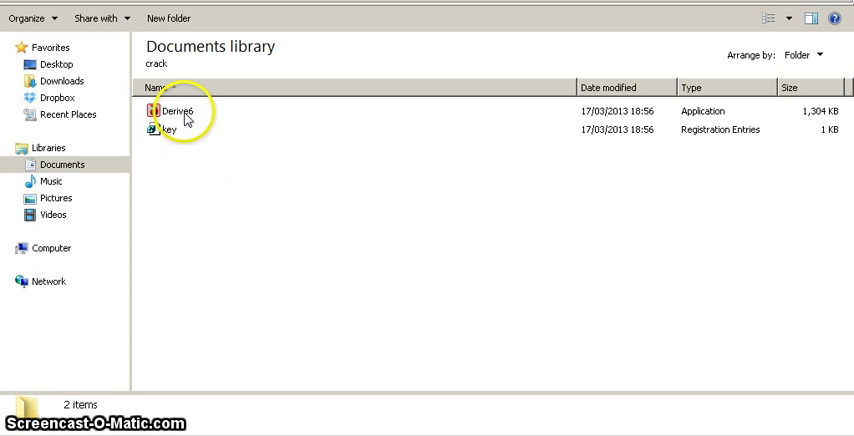
pyautogui.click(183, 111)
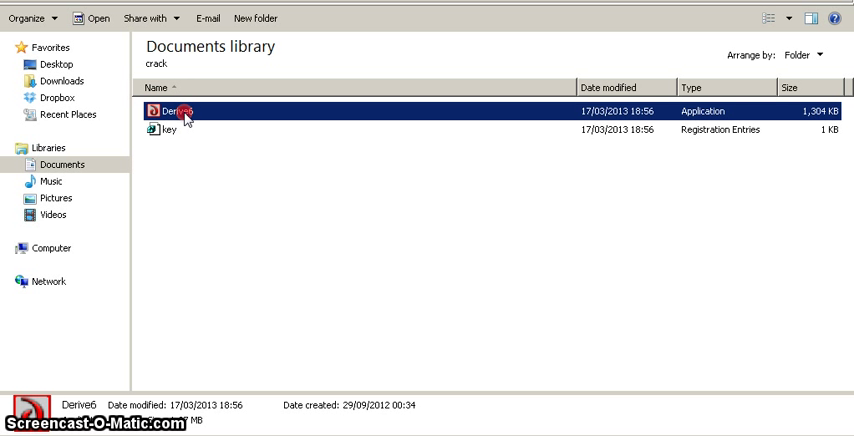
pyautogui.rightClick(188, 110)
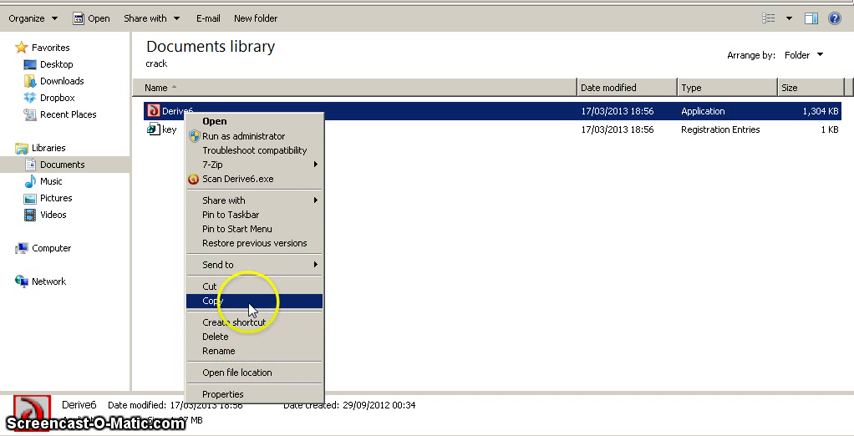
pyautogui.click(213, 301)
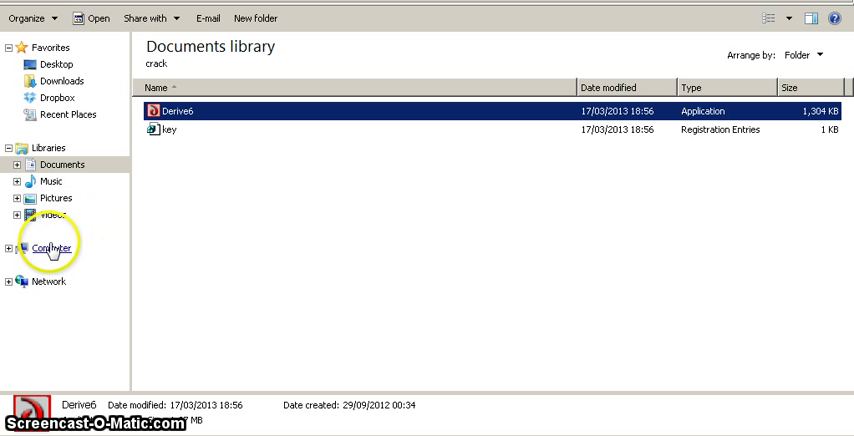
# Browse from Computer to the Derive 6 Trial Edition program folder
pyautogui.click(52, 247)
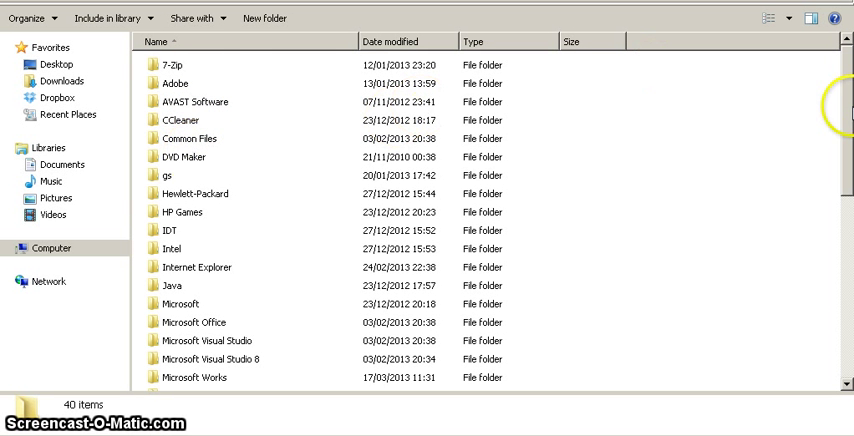
pyautogui.scroll(-3)
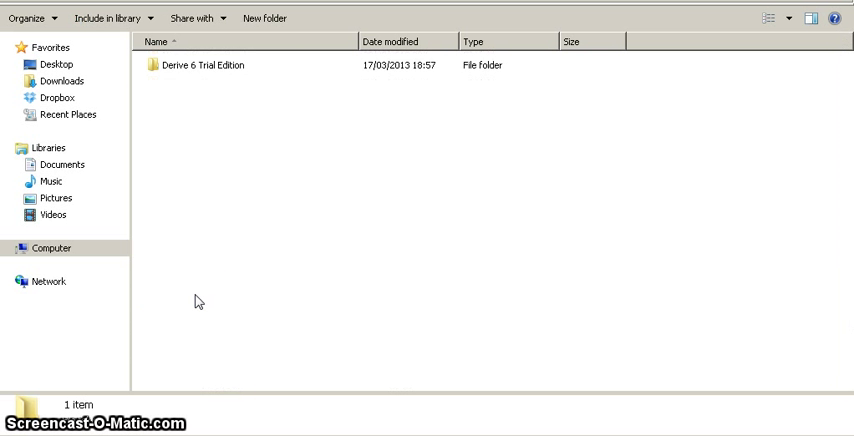
pyautogui.click(235, 66)
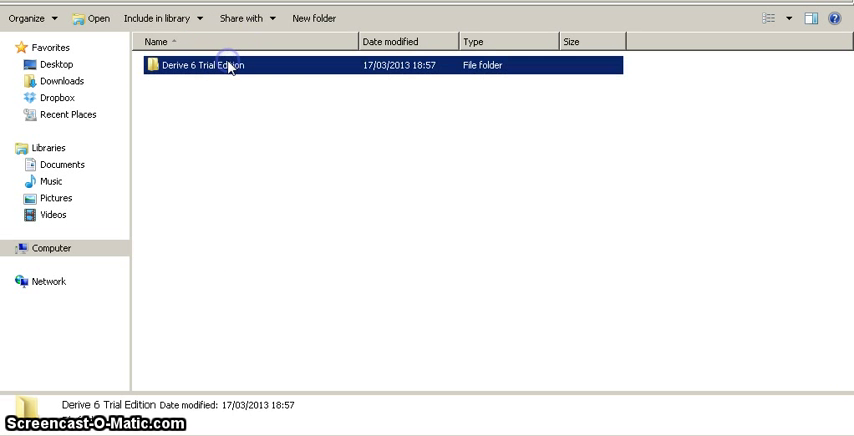
pyautogui.doubleClick(226, 65)
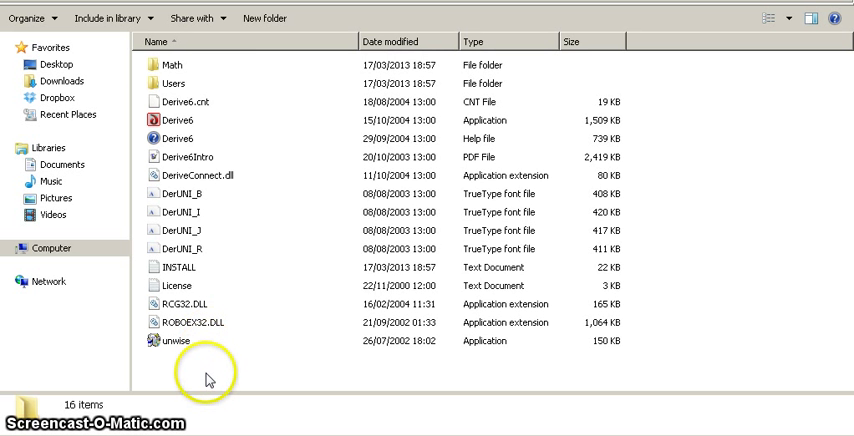
# Paste Derive6 there, choosing Copy and Replace and granting administrator permission
pyautogui.rightClick(205, 383)
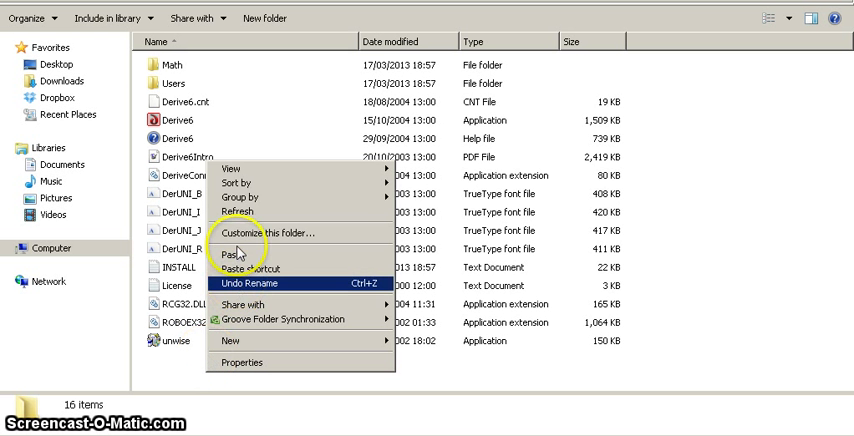
pyautogui.click(226, 252)
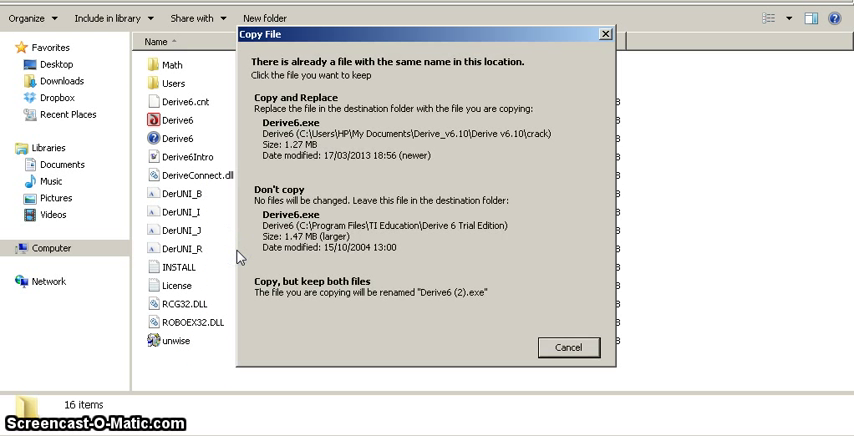
pyautogui.click(320, 125)
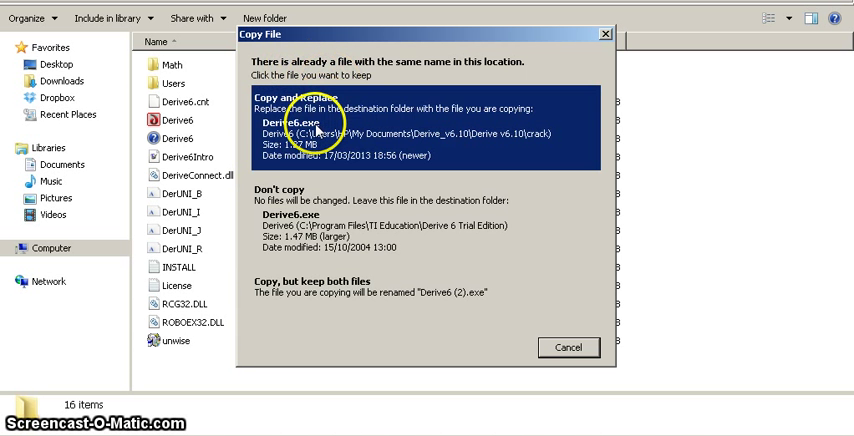
pyautogui.click(310, 105)
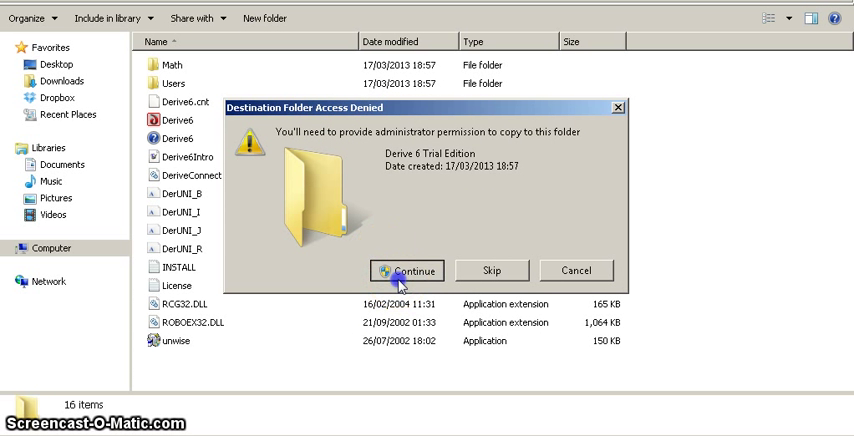
pyautogui.click(407, 271)
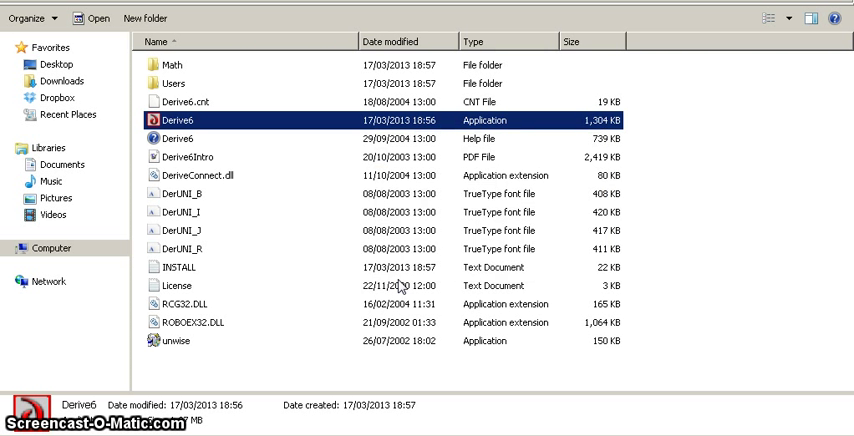
pyautogui.moveTo(375, 288)
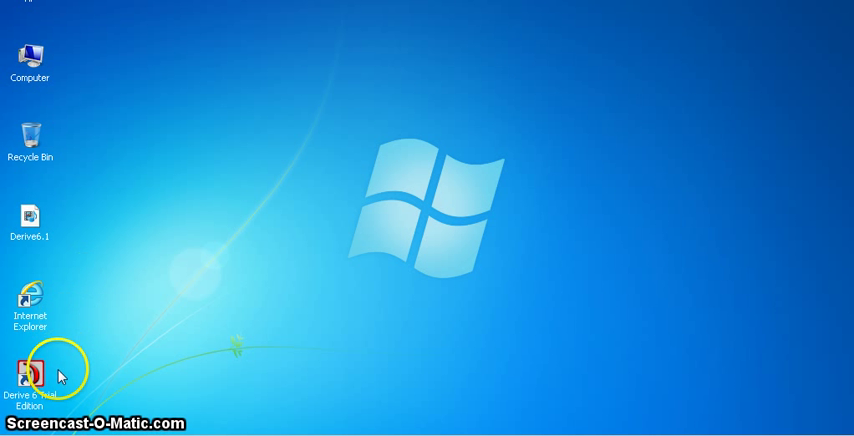
# Launch Derive 6 from its desktop shortcut, allowing the unverified program to run
pyautogui.click(29, 365)
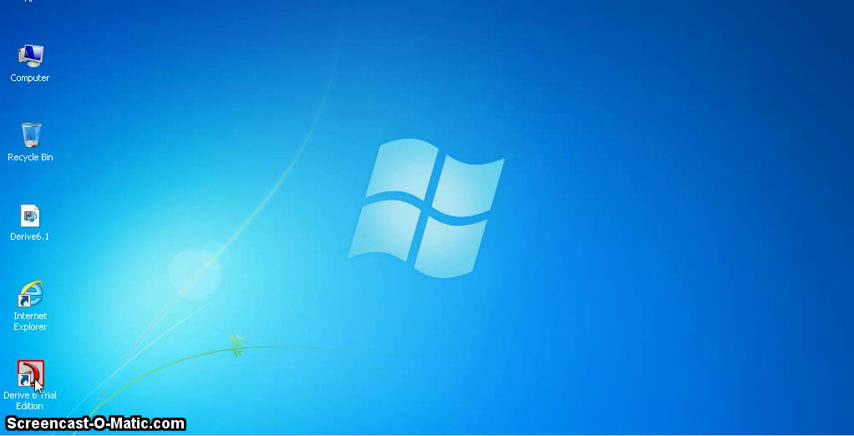
pyautogui.rightClick(31, 373)
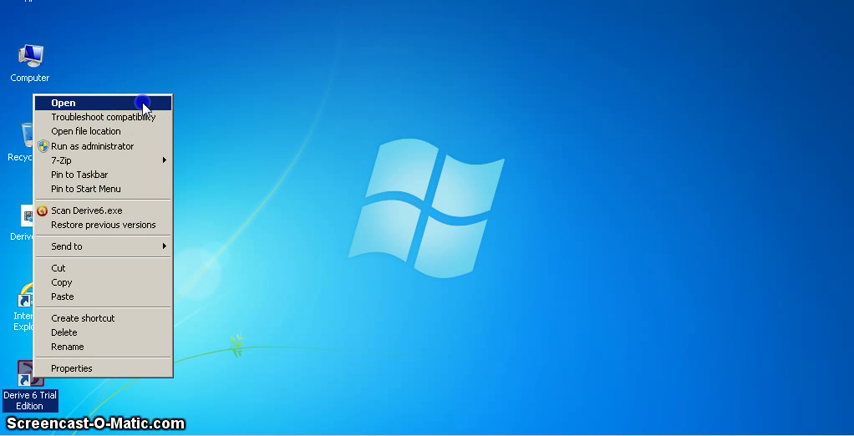
pyautogui.click(62, 103)
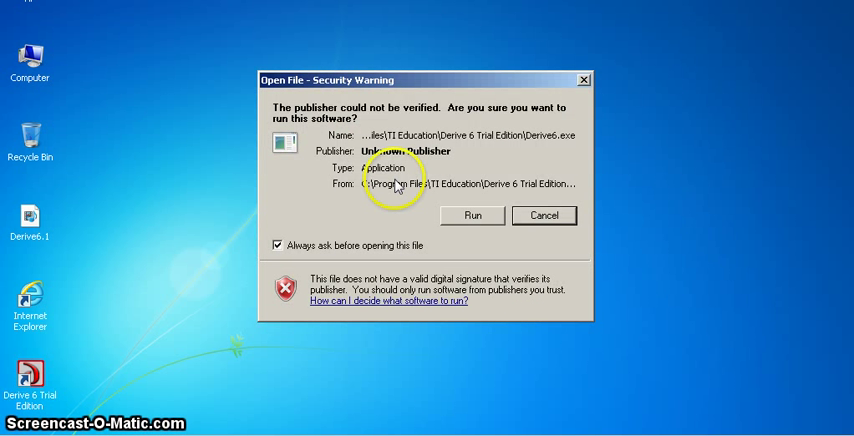
pyautogui.click(480, 215)
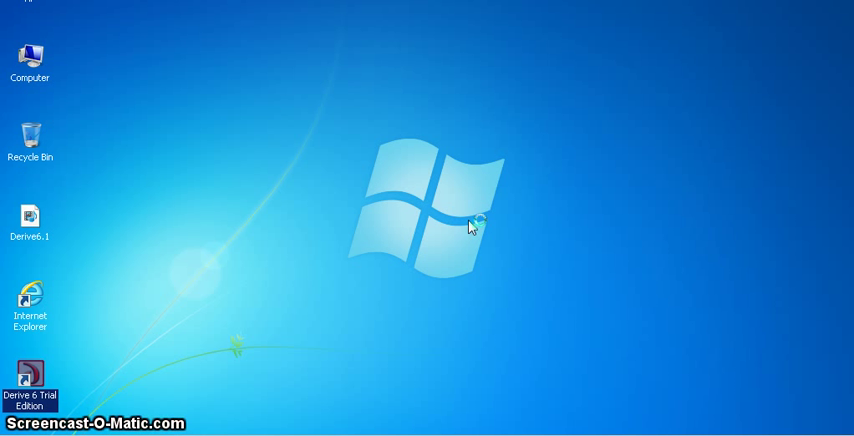
# Enter the expression y = x + 1, then close Derive without saving Algebra 1
pyautogui.doubleClick(30, 382)
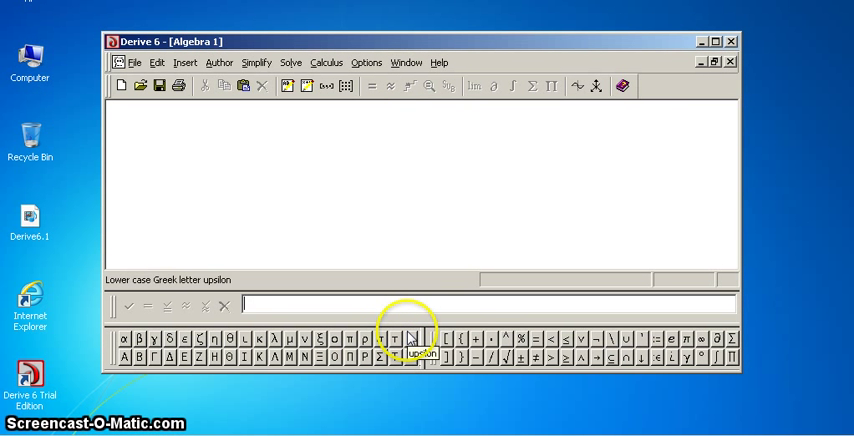
pyautogui.write('y = x + 1')
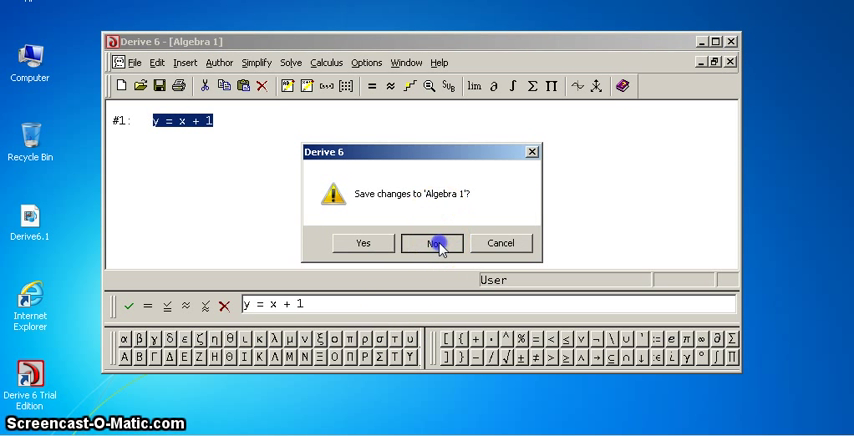
pyautogui.click(431, 243)
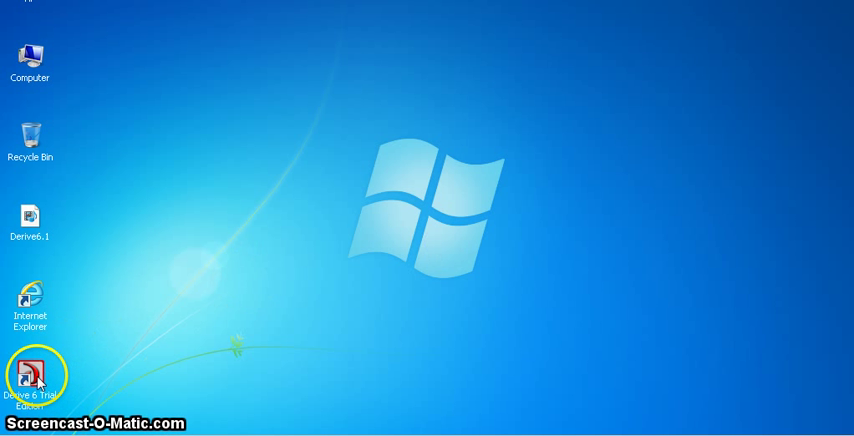
# In the shortcut's Properties, enable Windows XP SP3 compatibility and Run as administrator
pyautogui.rightClick(30, 389)
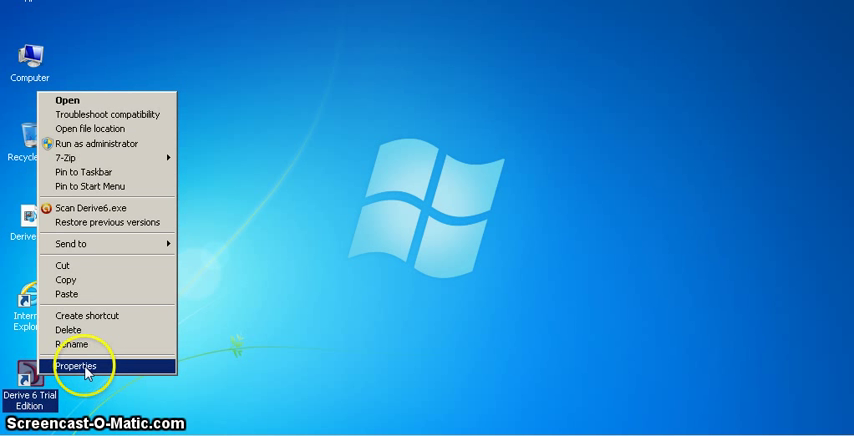
pyautogui.click(75, 363)
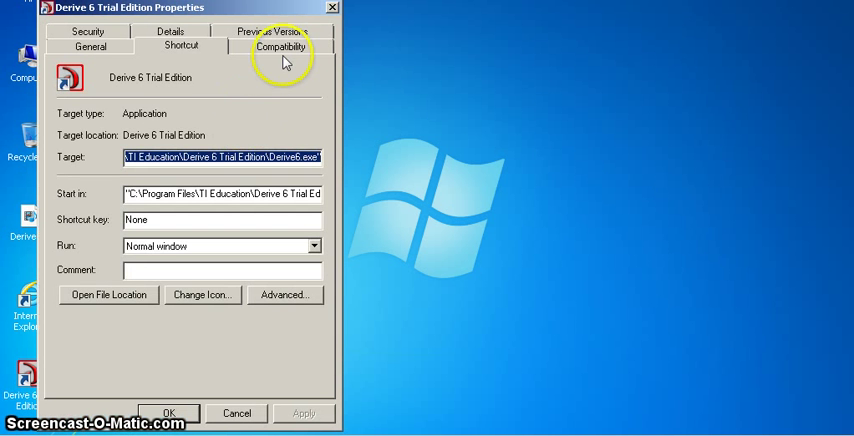
pyautogui.click(281, 46)
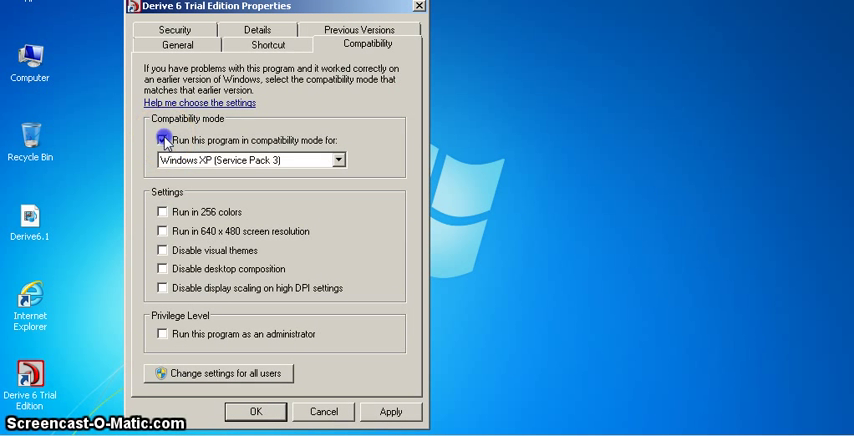
pyautogui.click(160, 141)
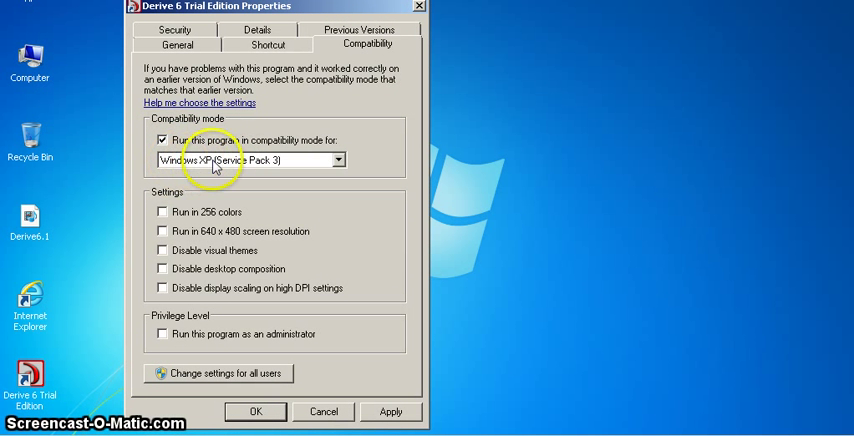
pyautogui.moveTo(176, 357)
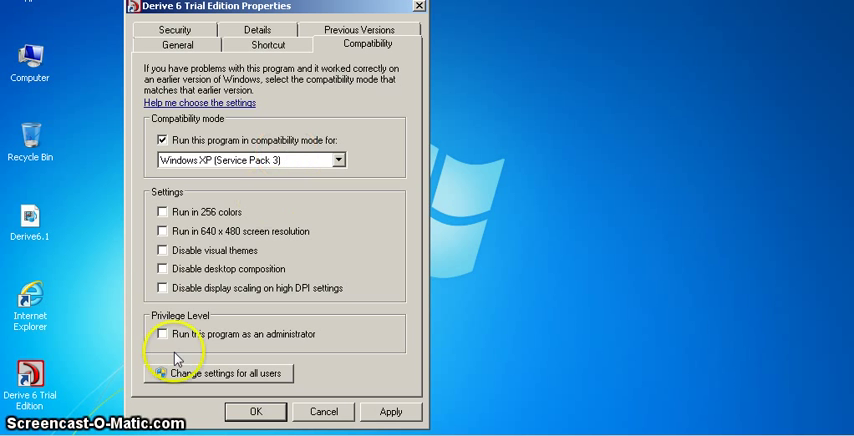
pyautogui.click(161, 334)
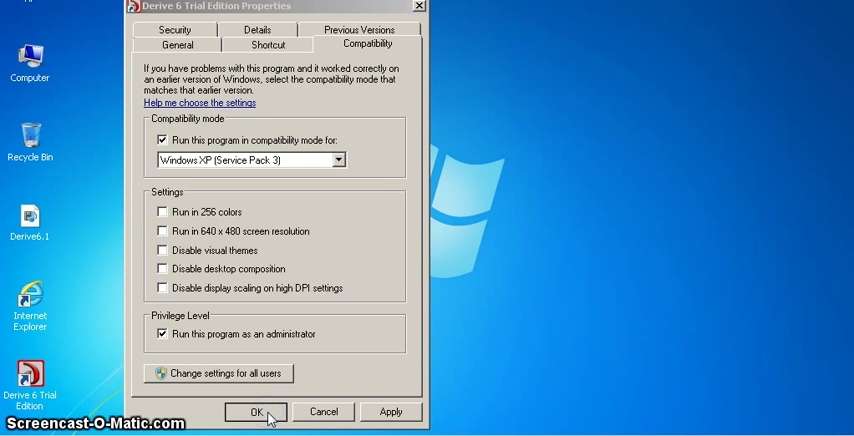
pyautogui.click(258, 411)
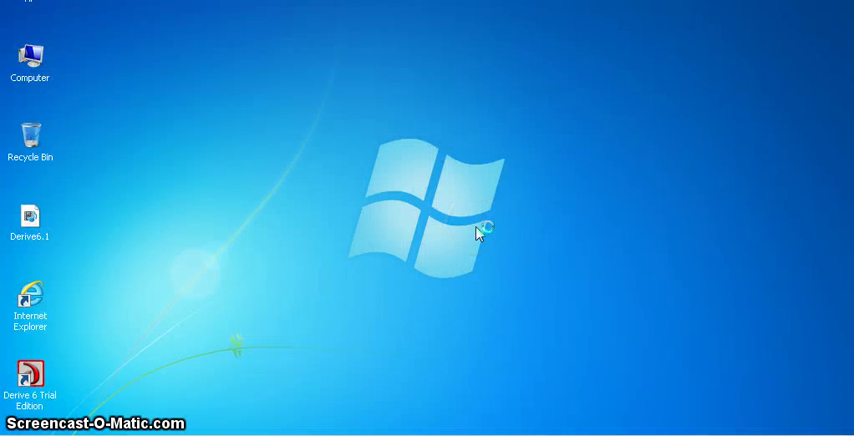
# Launch Derive 6 from the desktop shortcut to show the Version 6.10 splash
pyautogui.doubleClick(30, 218)
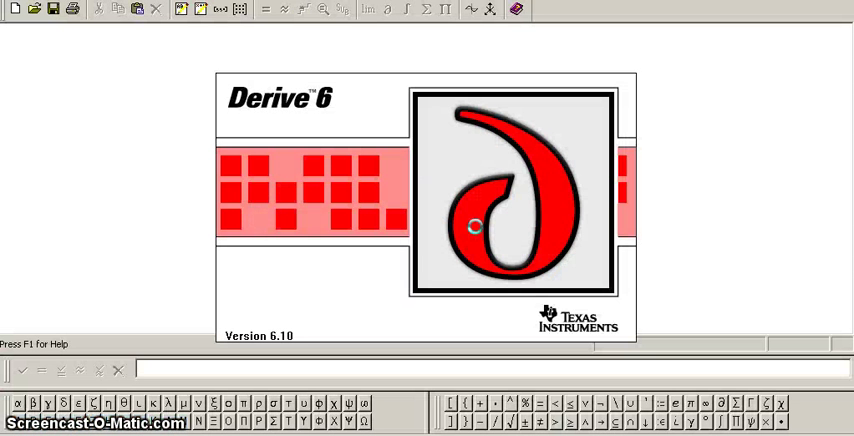